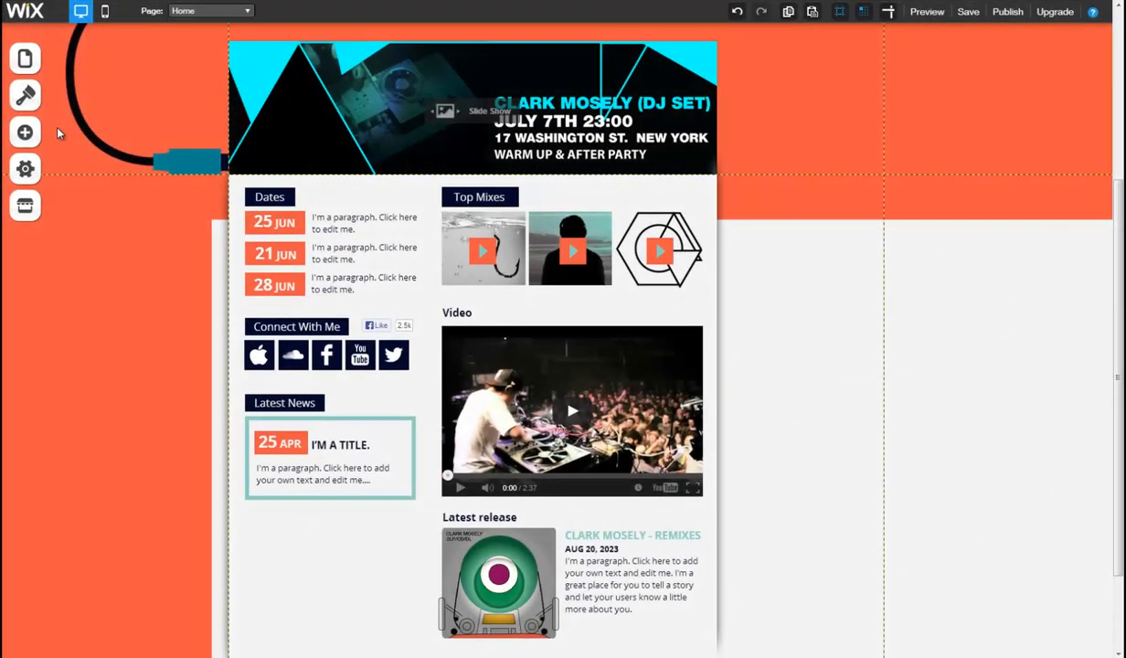
# Pick the iTunes Button element from the Add > Media category
pyautogui.click(26, 132)
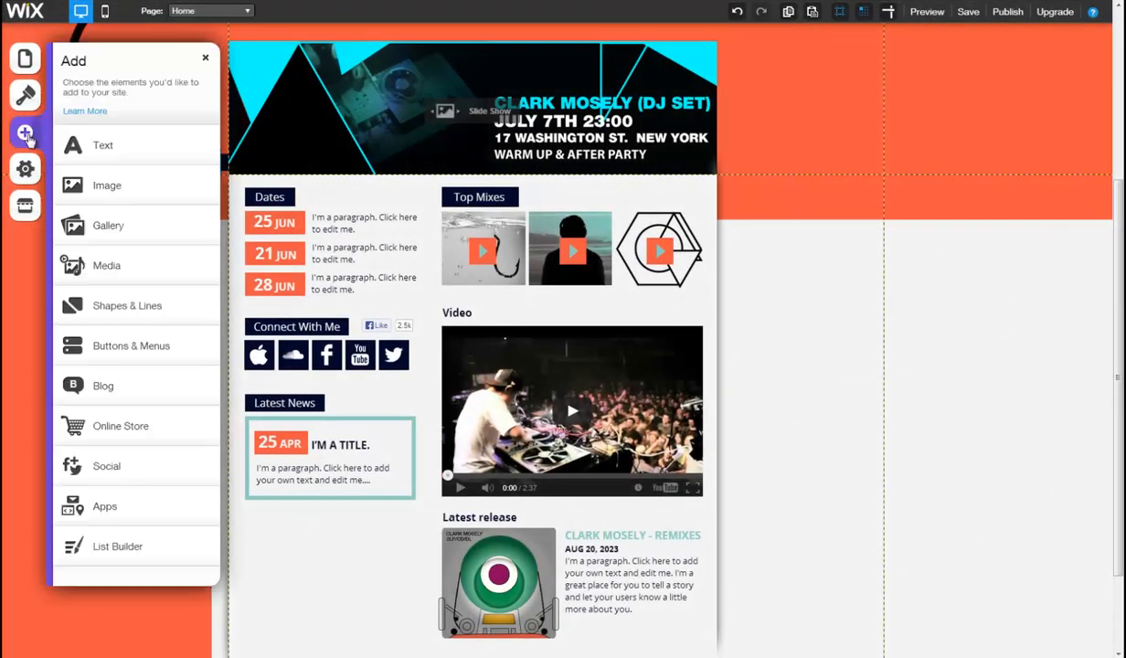
pyautogui.click(106, 265)
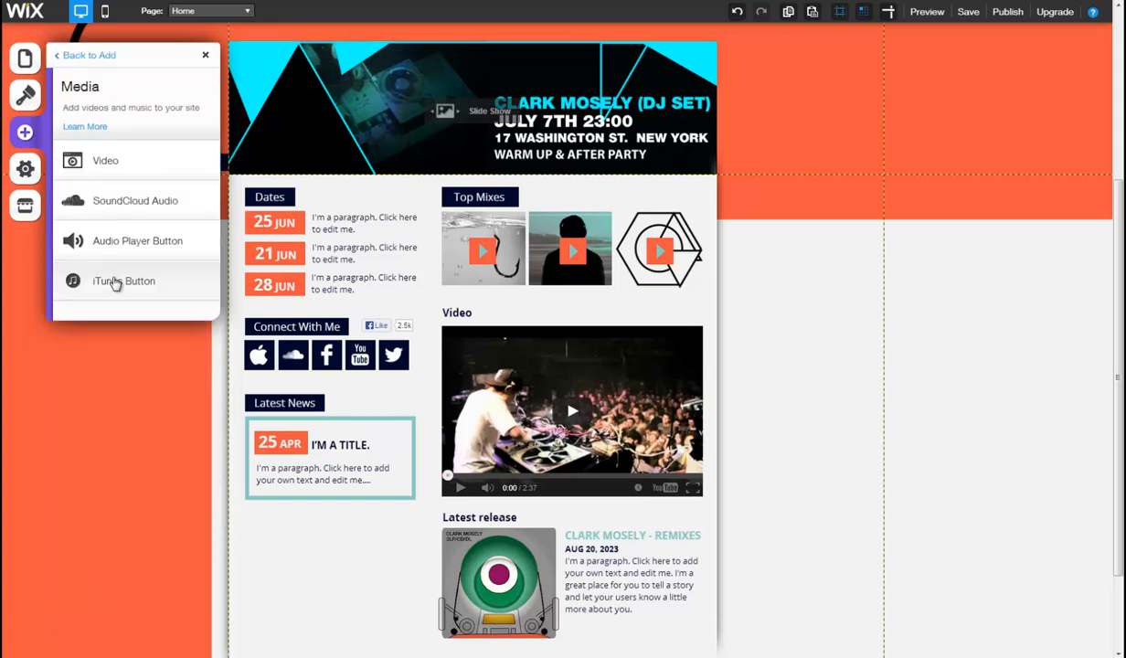
pyautogui.click(124, 282)
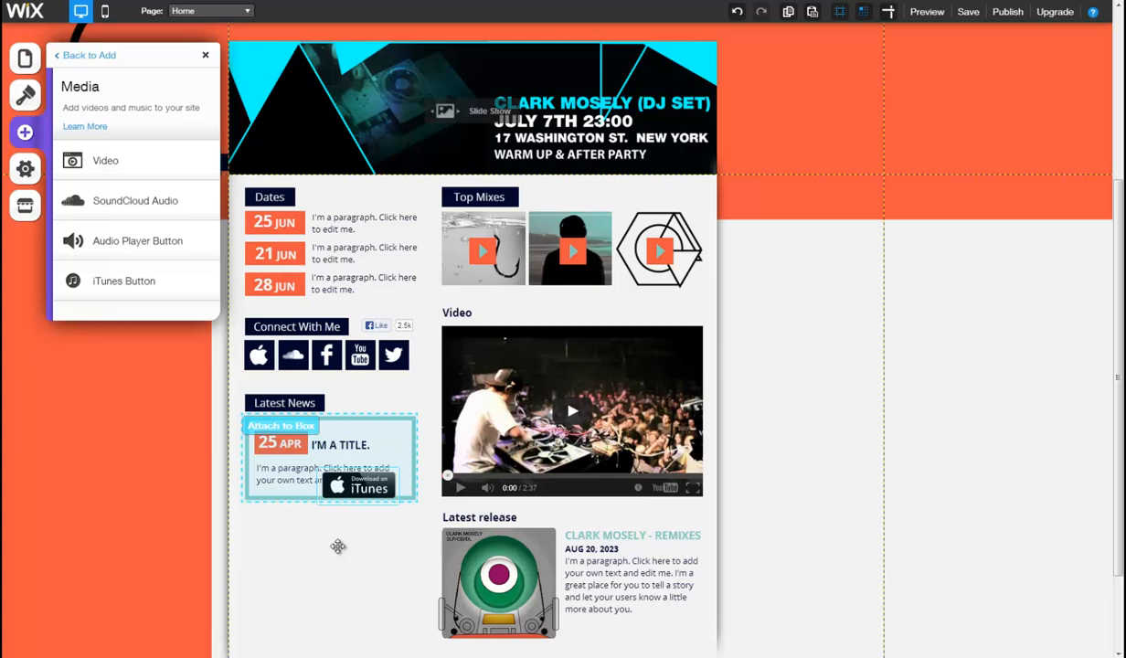
# Drop the Download on iTunes button onto the page below the Latest News box
pyautogui.moveTo(365, 484); pyautogui.dragTo(327, 574)
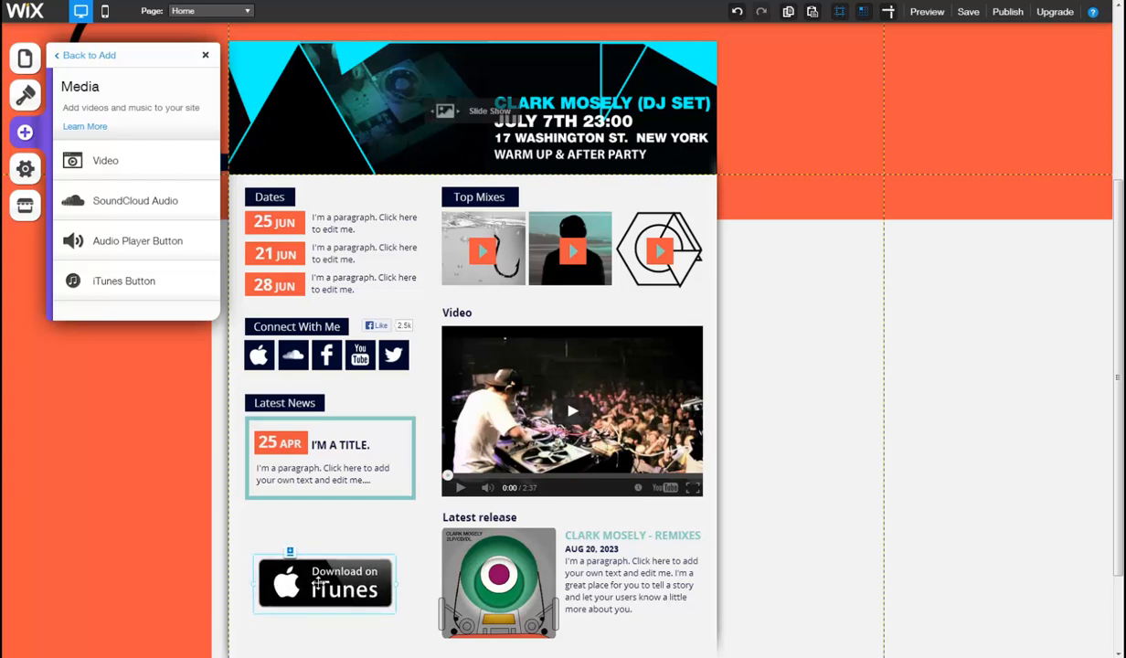
# Select the new iTunes button and reach the iTunes Link Maker from its Settings panel
pyautogui.click(323, 584)
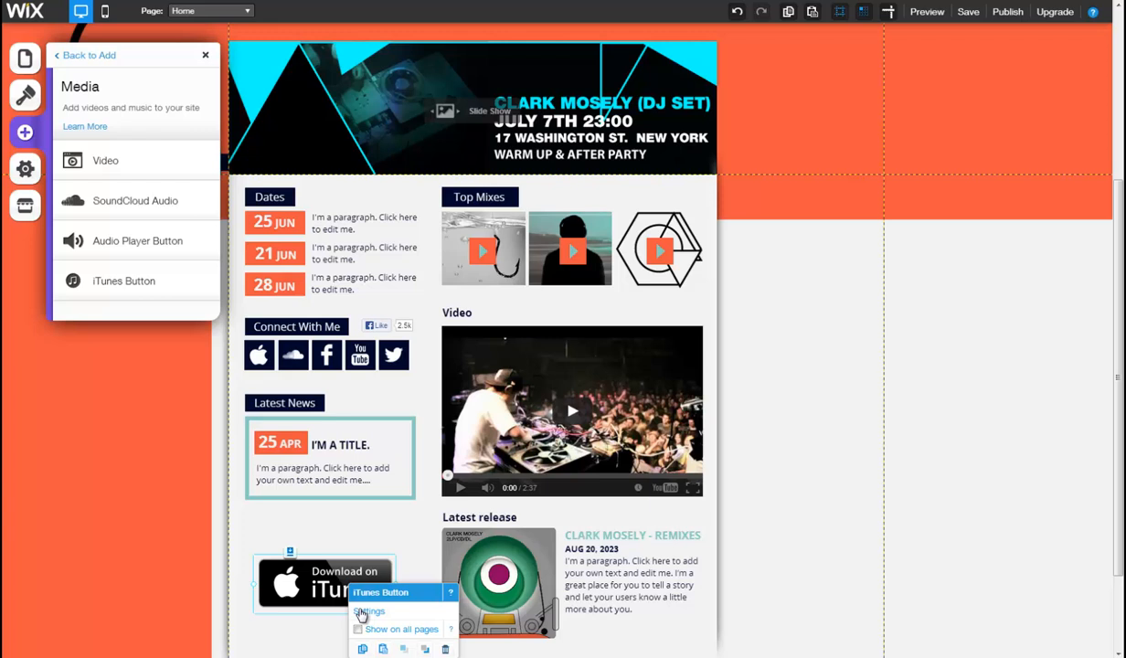
pyautogui.click(370, 611)
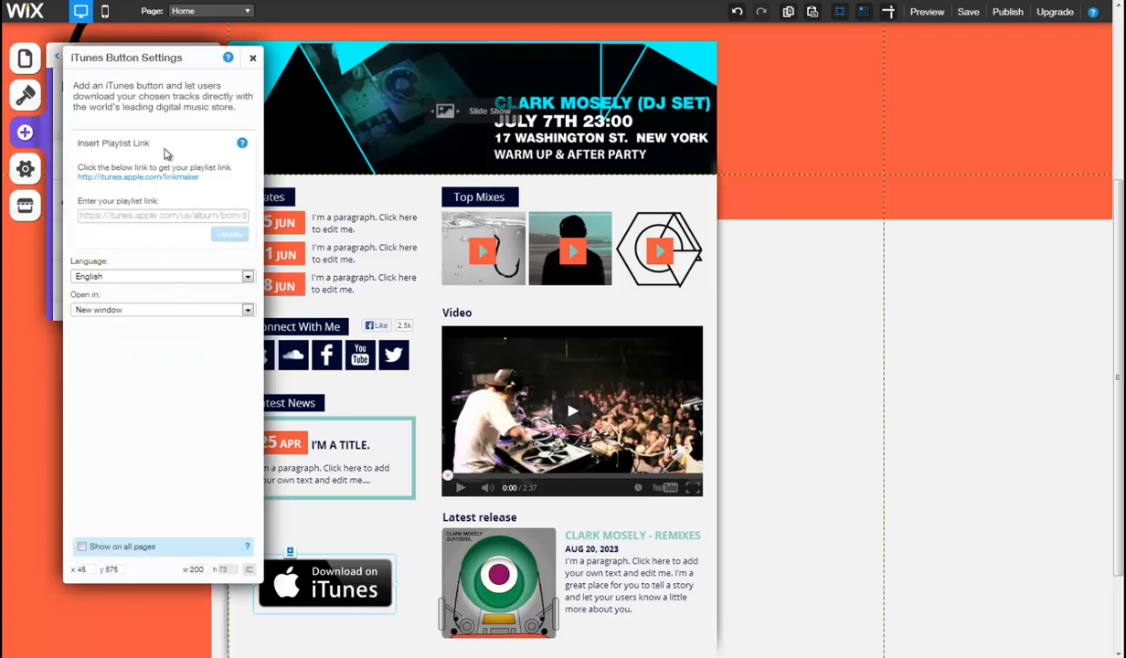
pyautogui.click(139, 178)
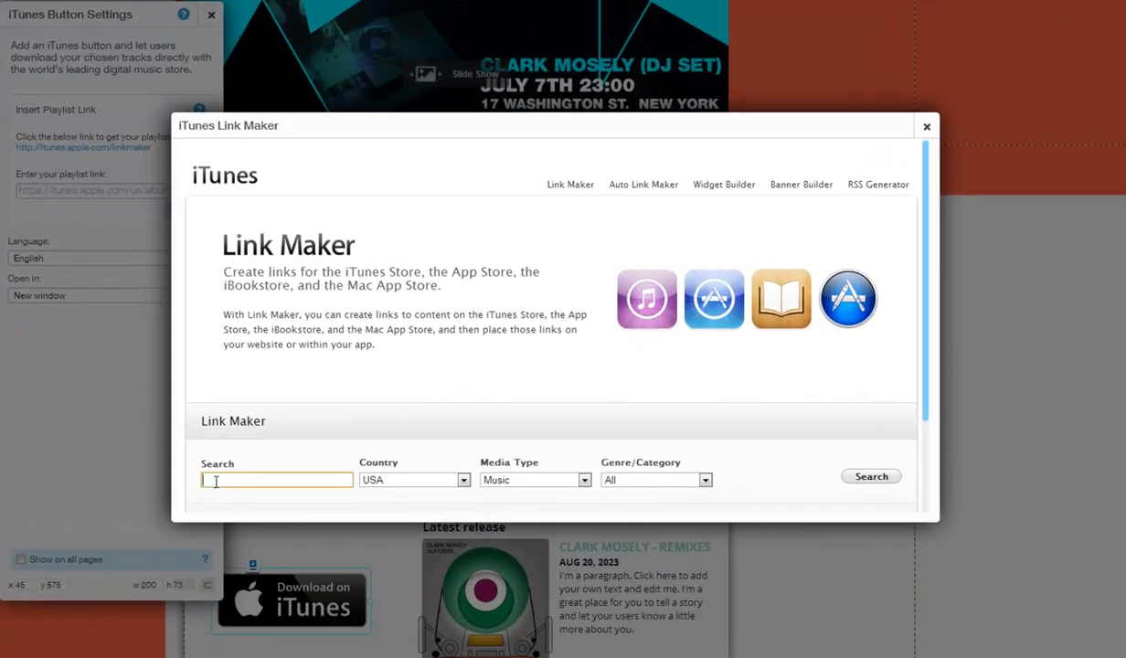
# Search 'Kings of Leon', copy the Only By the Night (Deluxe Version) album link and paste it into the playlist link field
pyautogui.write('Kings of Leon')
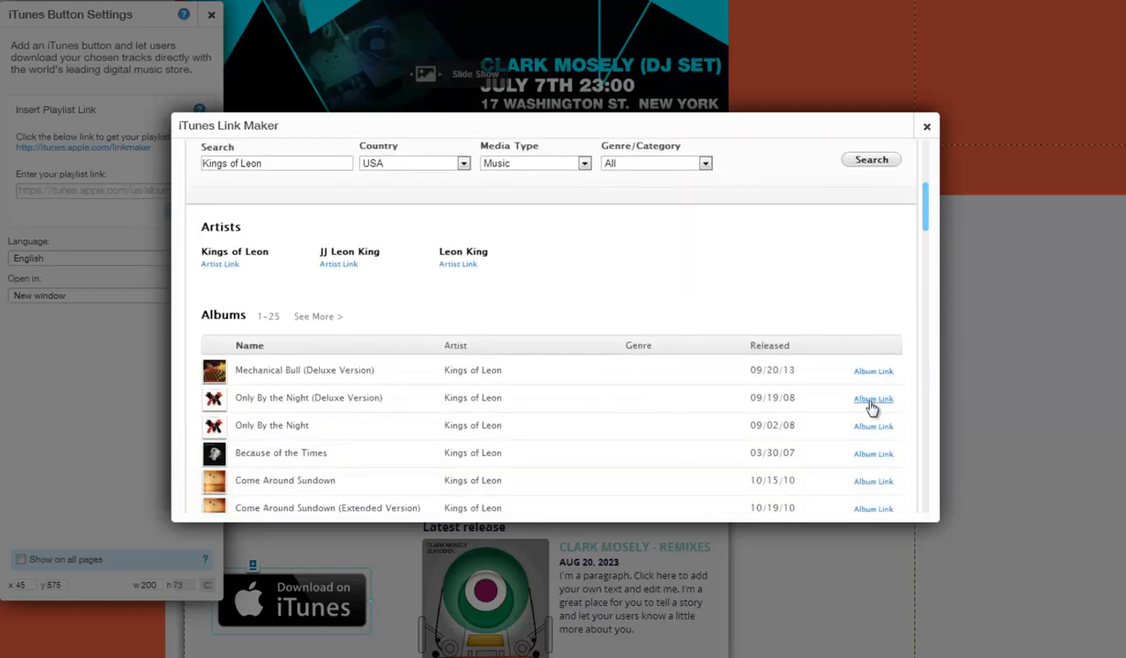
pyautogui.click(872, 399)
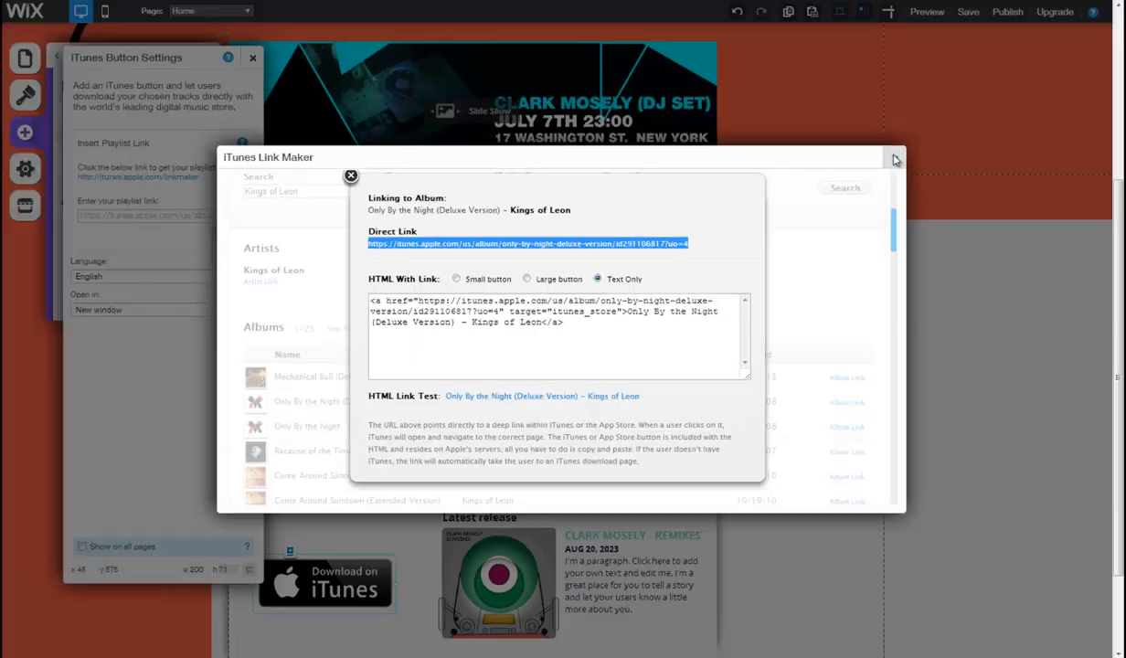
pyautogui.click(351, 176)
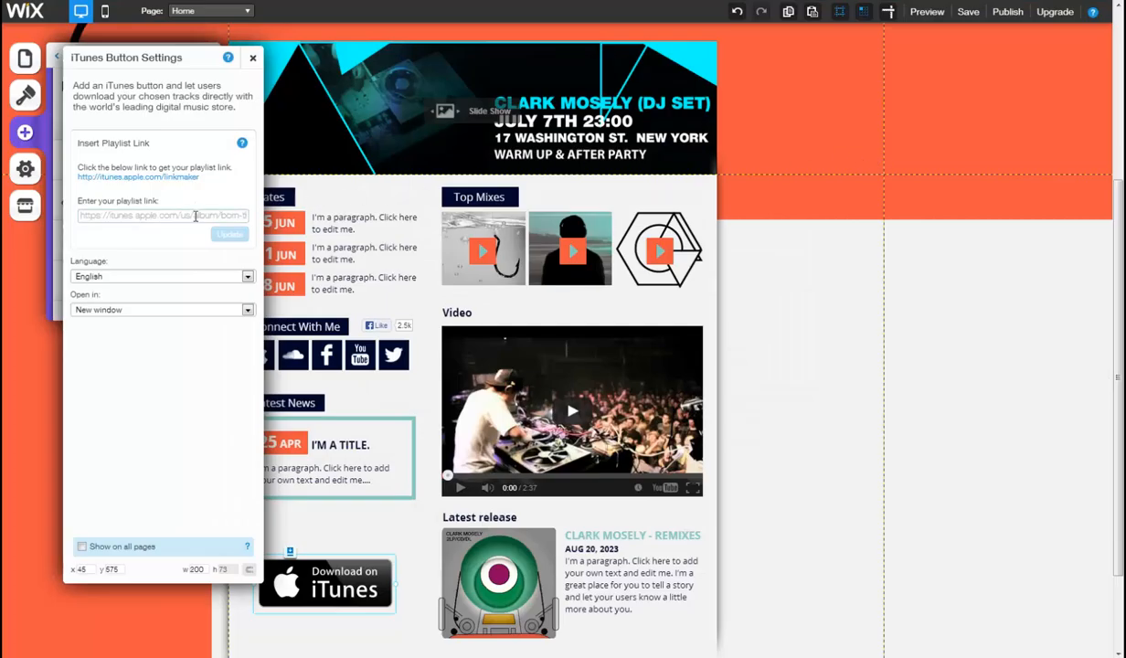
pyautogui.rightClick(162, 215)
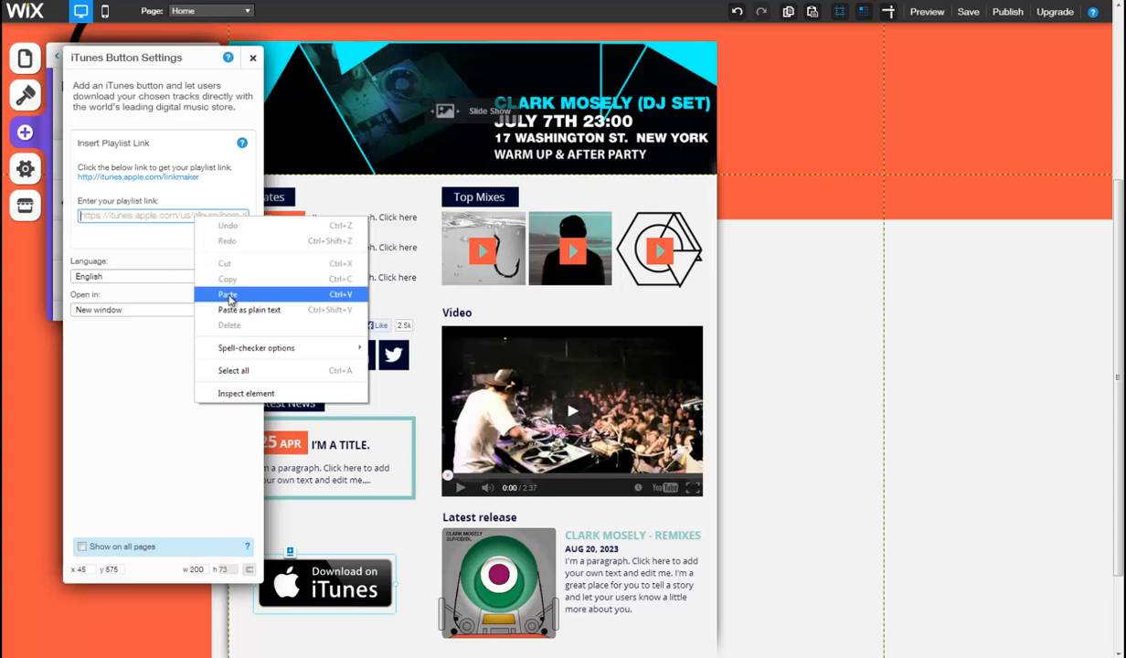
pyautogui.click(227, 292)
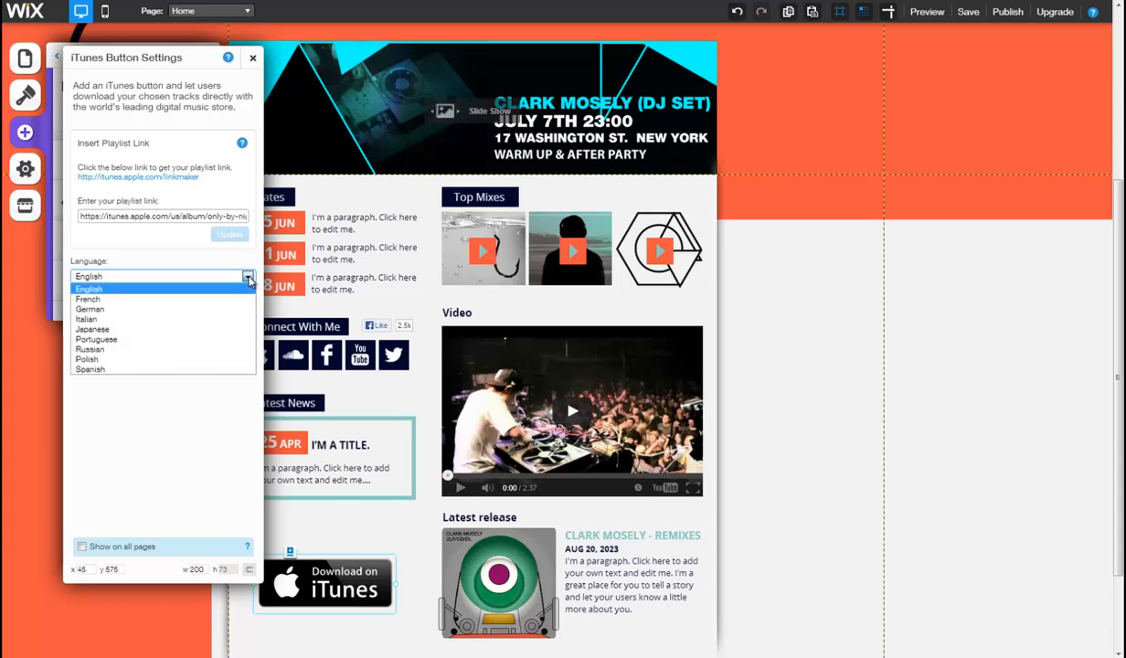
pyautogui.moveTo(91, 329)
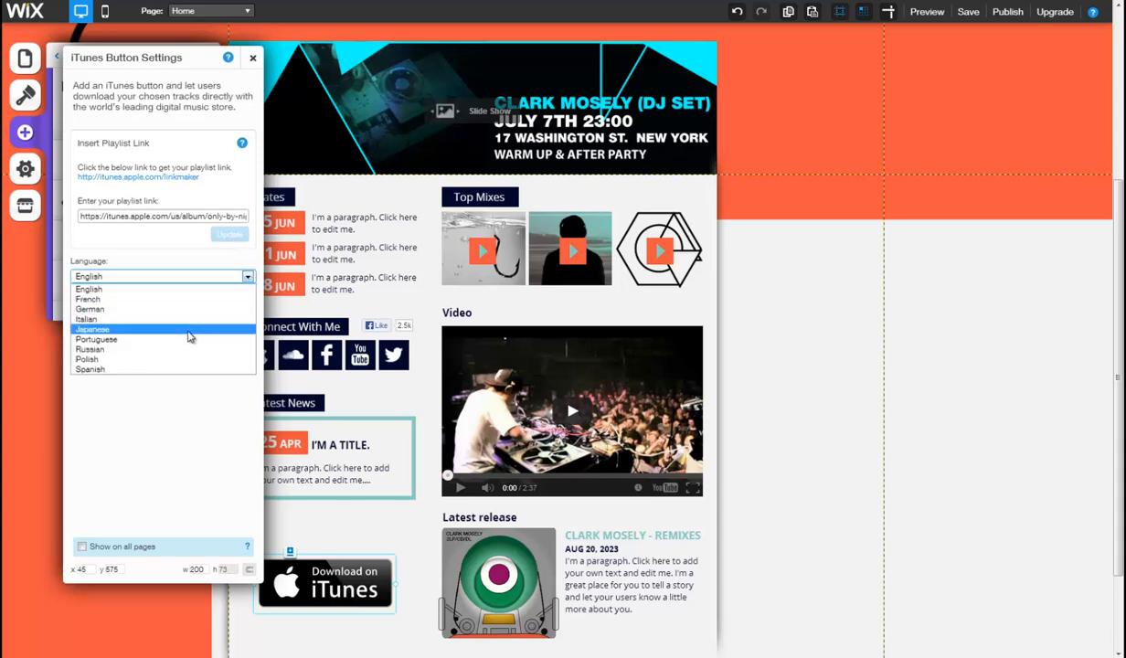
# Set the button's language to Japanese and have its link open in a new window
pyautogui.click(91, 329)
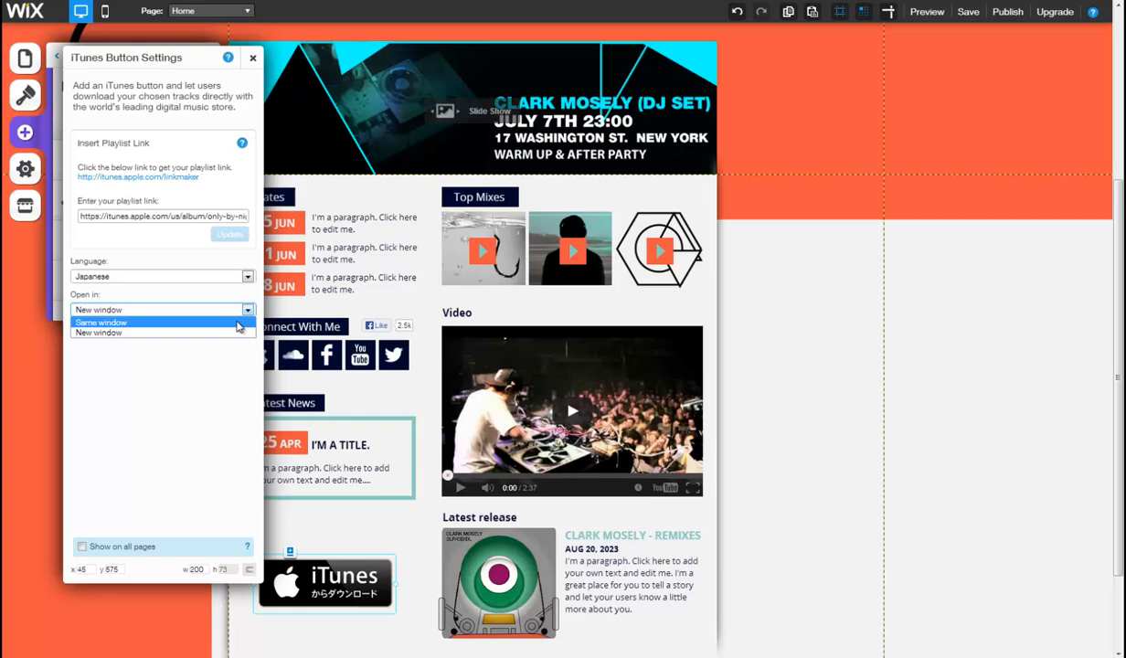
pyautogui.moveTo(99, 333)
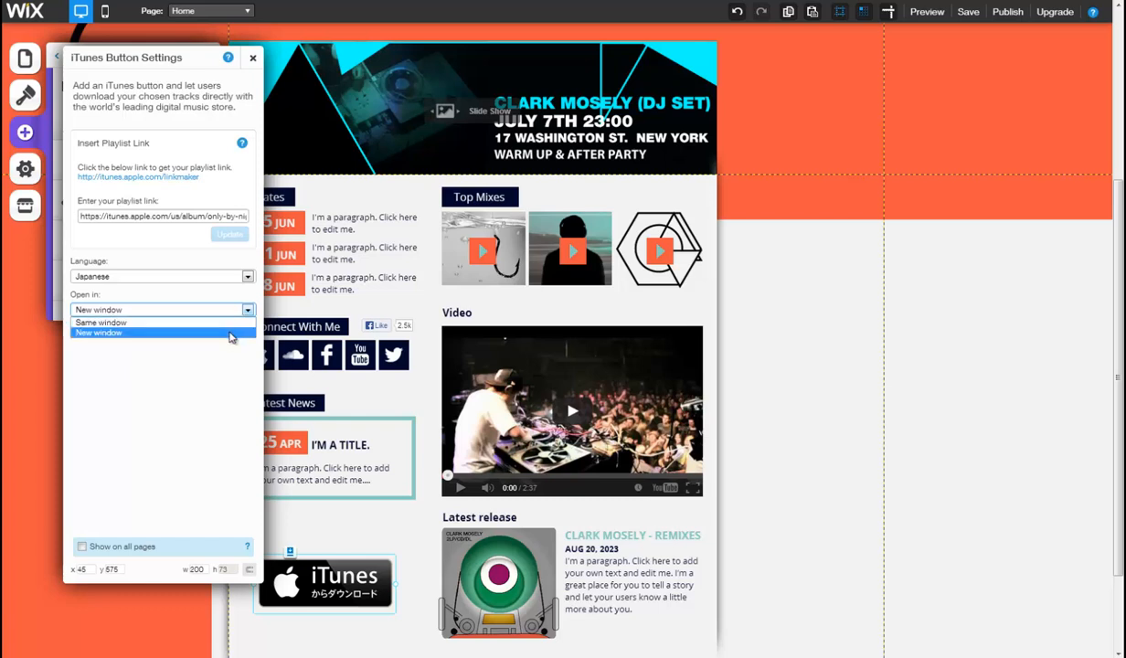
pyautogui.click(99, 333)
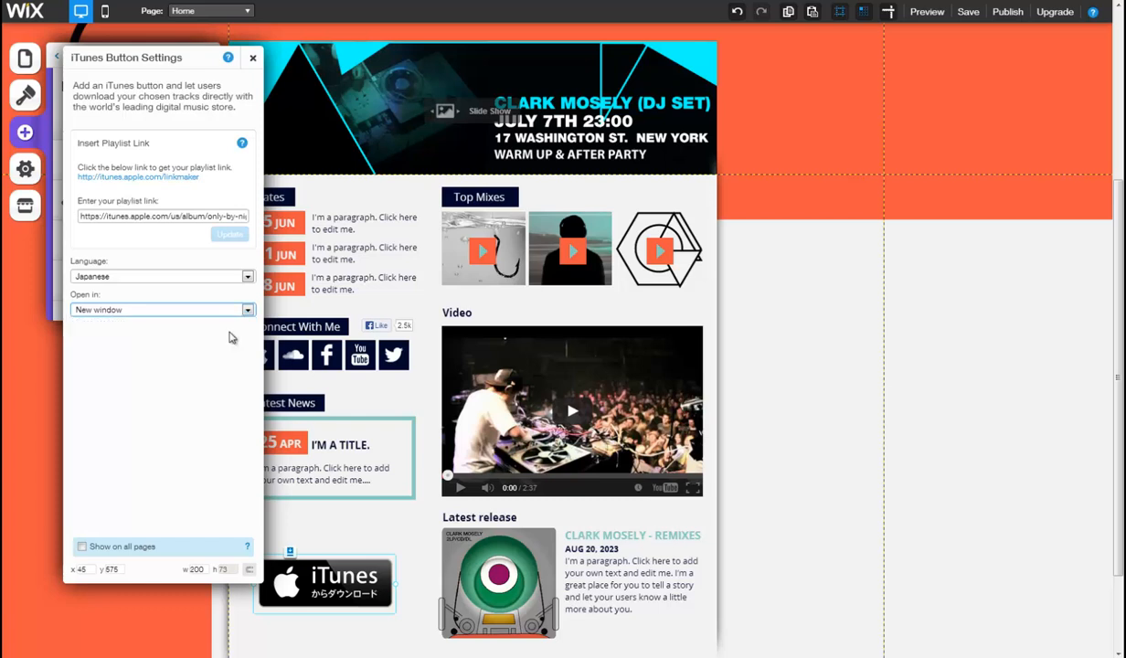